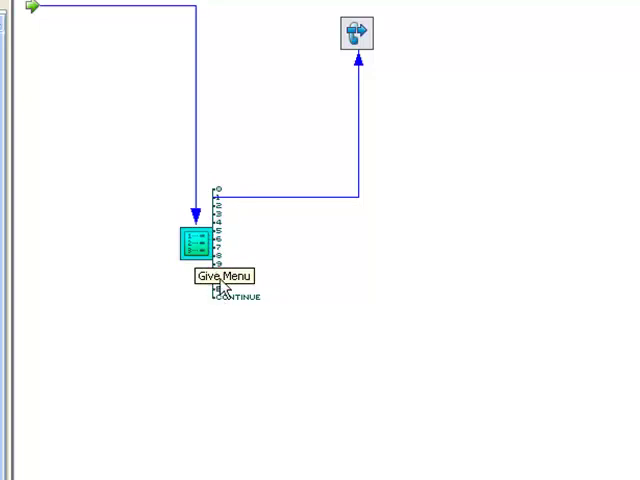
{"action": "mouse_move", "coordinate": [222, 204]}
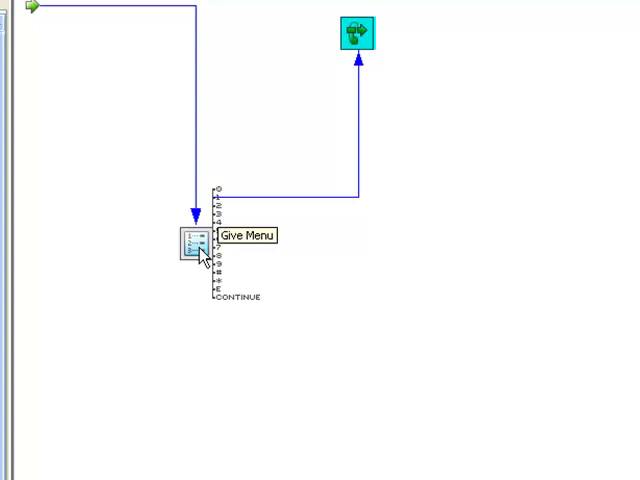
View the Give Menu step's properties and leave Clear DTMF on Start enabled
{"action": "left_click", "coordinate": [190, 244]}
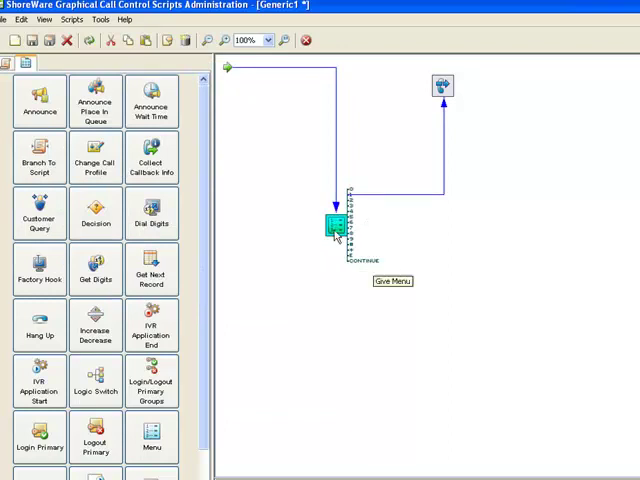
{"action": "double_click", "coordinate": [336, 224]}
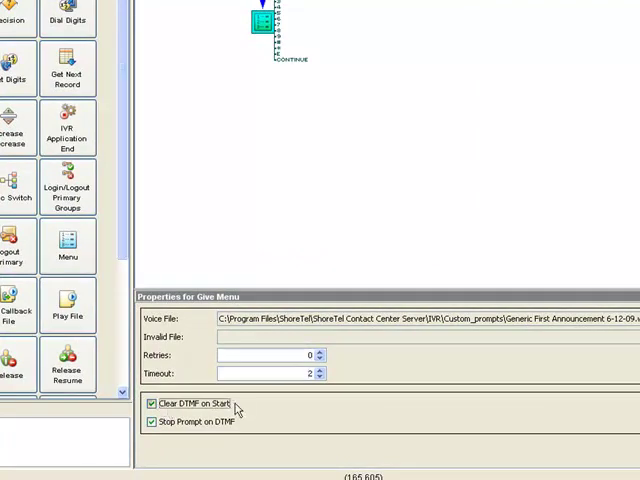
{"action": "left_click", "coordinate": [152, 404]}
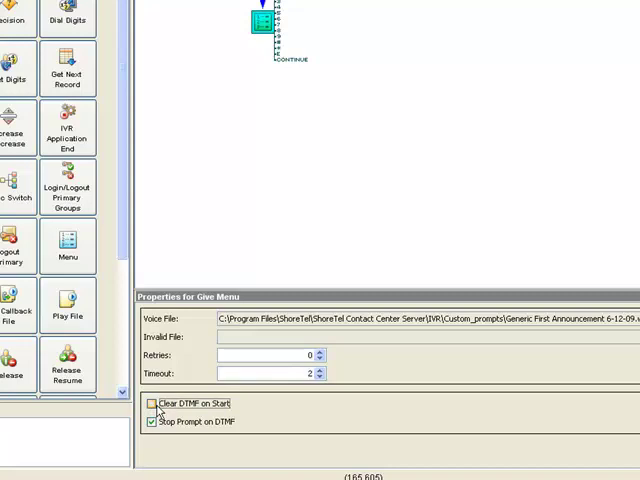
{"action": "left_click", "coordinate": [152, 404]}
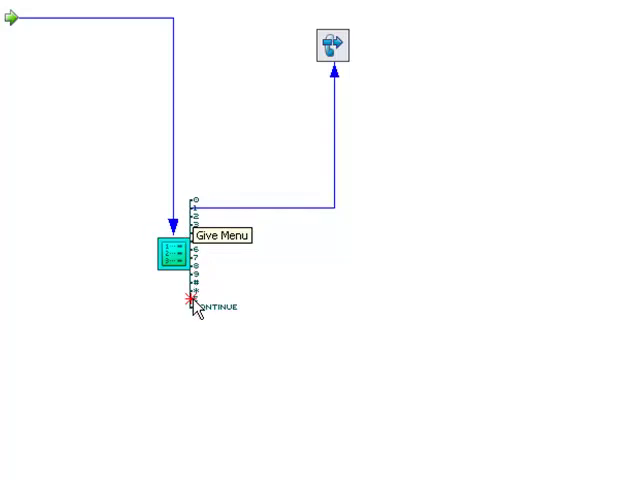
{"action": "mouse_move", "coordinate": [168, 348]}
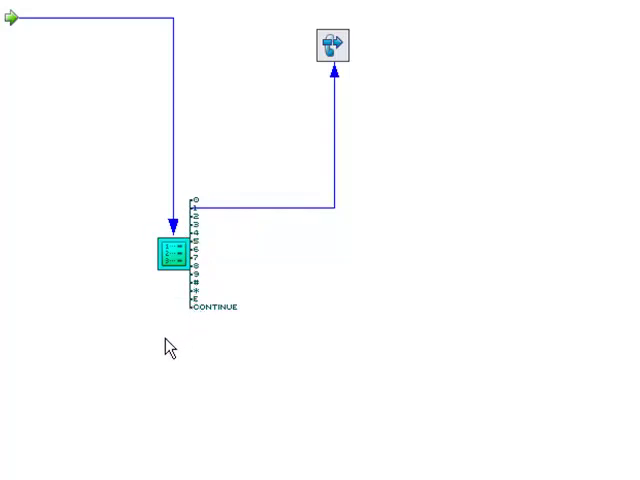
{"action": "mouse_move", "coordinate": [90, 286]}
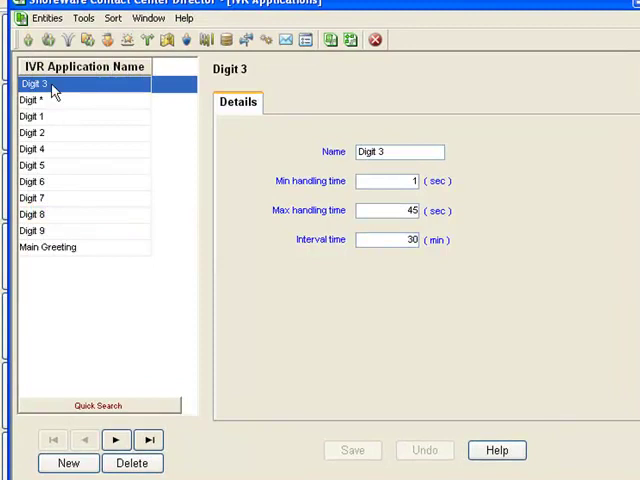
{"action": "left_click", "coordinate": [68, 462]}
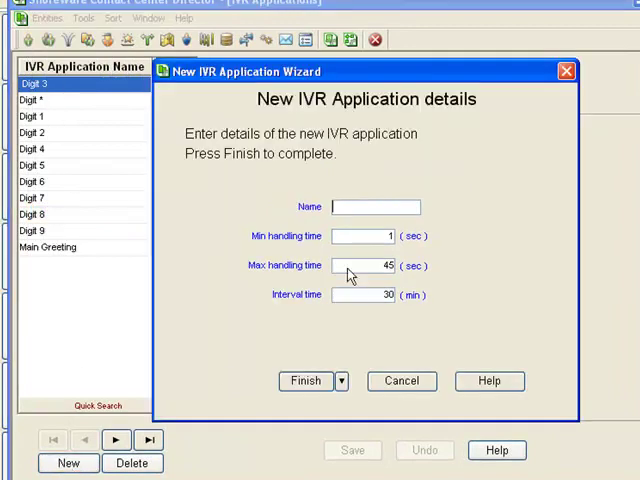
{"action": "left_click", "coordinate": [306, 380]}
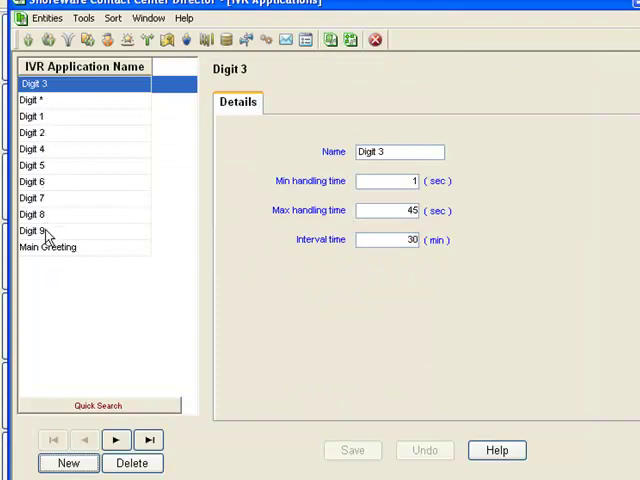
{"action": "mouse_move", "coordinate": [62, 104]}
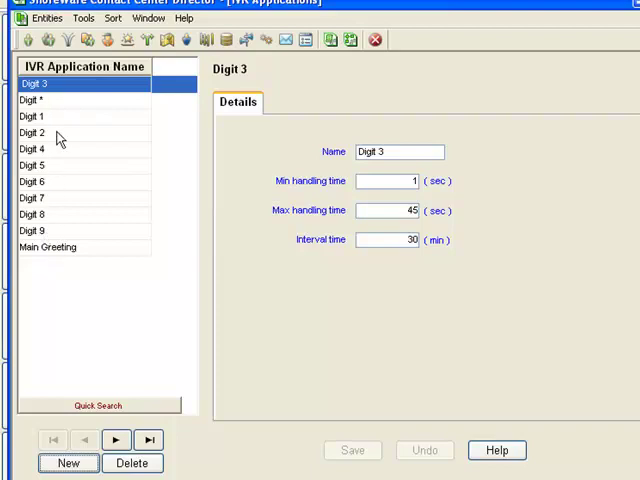
{"action": "left_click", "coordinate": [48, 246]}
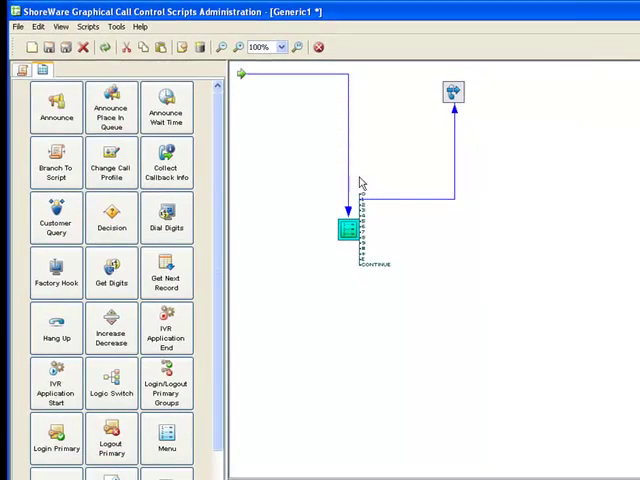
{"action": "mouse_move", "coordinate": [344, 104]}
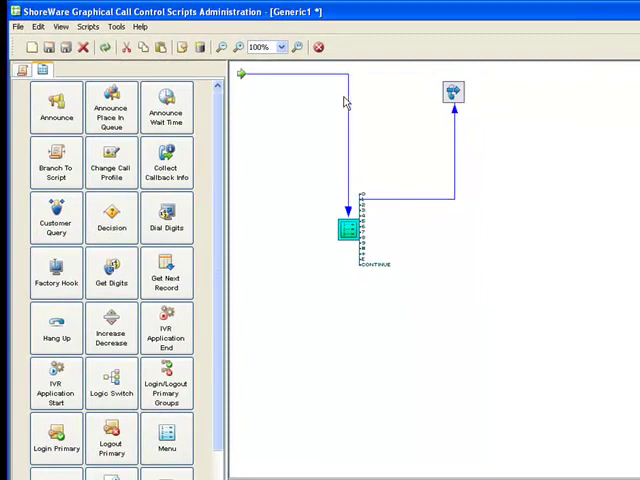
{"action": "mouse_move", "coordinate": [370, 118]}
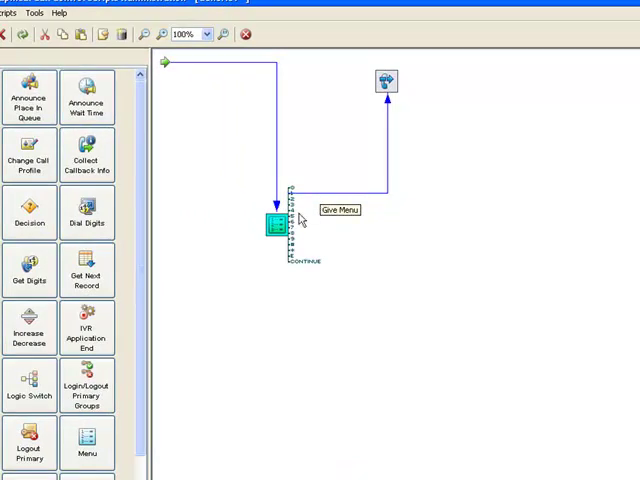
{"action": "mouse_move", "coordinate": [128, 340]}
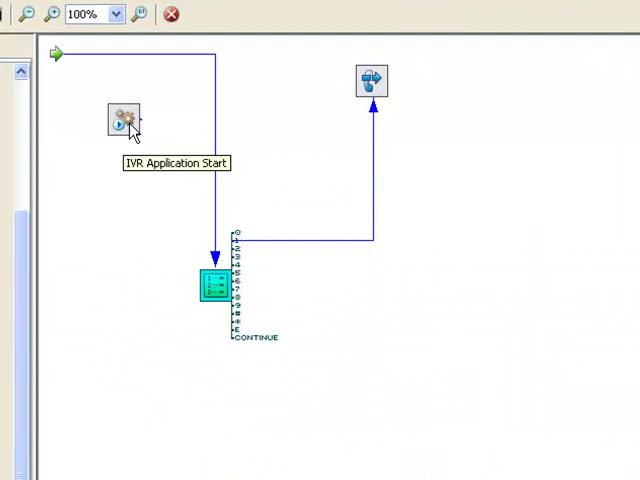
{"action": "mouse_move", "coordinate": [144, 360]}
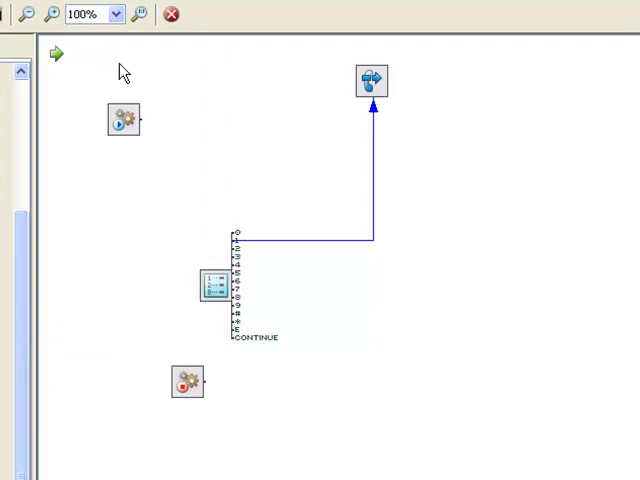
Link the call Start to IVR Application Start and that step on to Give Menu
{"action": "left_click", "coordinate": [124, 120]}
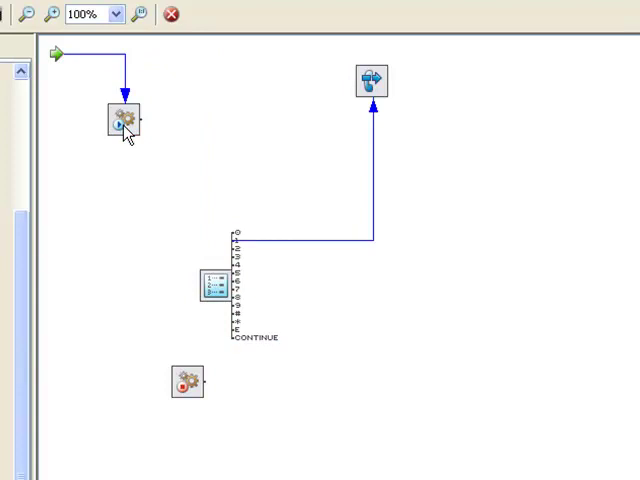
{"action": "left_click_drag", "start_coordinate": [124, 120], "coordinate": [204, 142]}
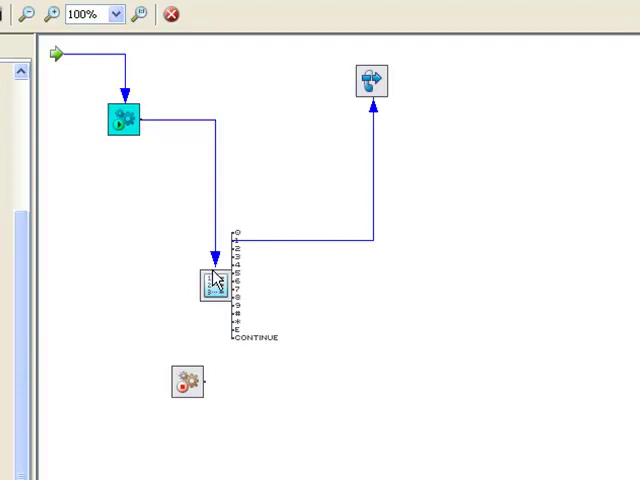
{"action": "mouse_move", "coordinate": [216, 322]}
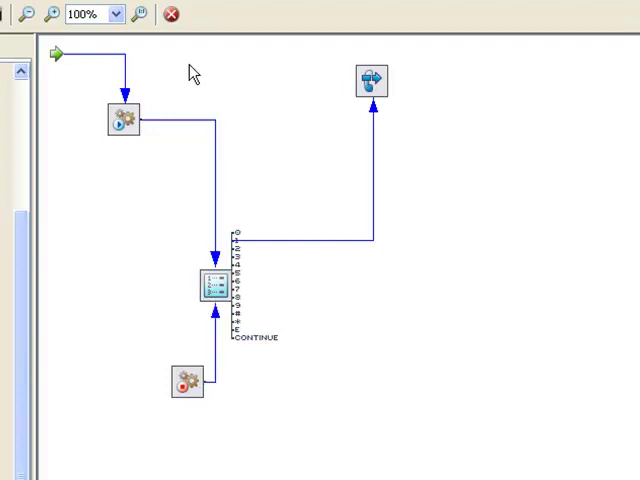
{"action": "mouse_move", "coordinate": [200, 238]}
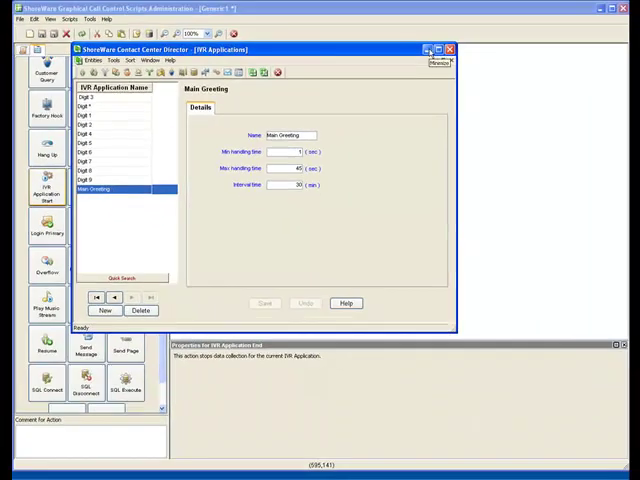
{"action": "mouse_move", "coordinate": [450, 50]}
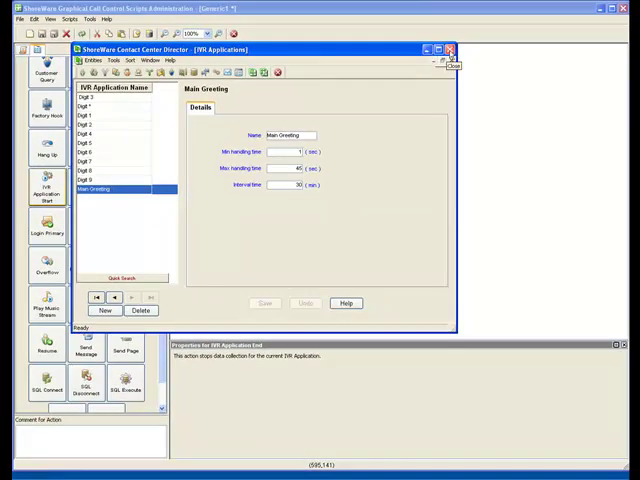
Close the IVR Applications window in Contact Center Director
{"action": "left_click", "coordinate": [450, 50]}
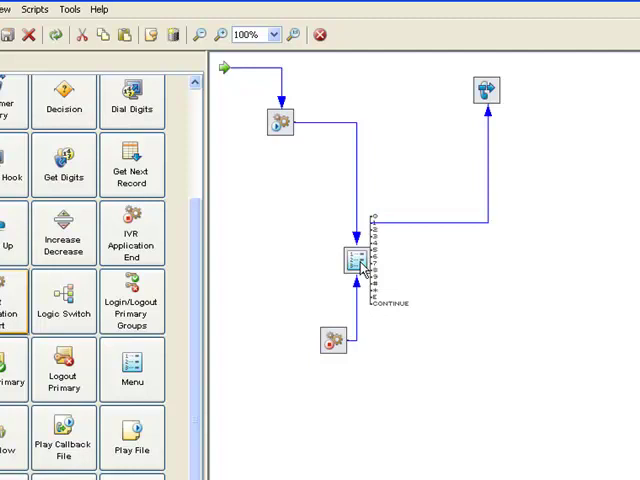
{"action": "mouse_move", "coordinate": [340, 320]}
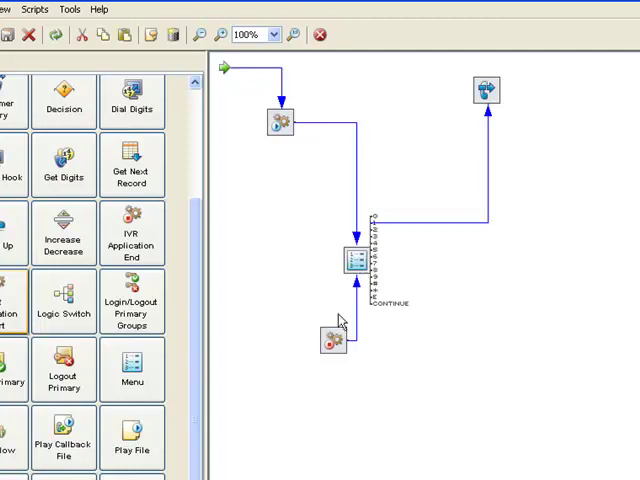
{"action": "mouse_move", "coordinate": [304, 288]}
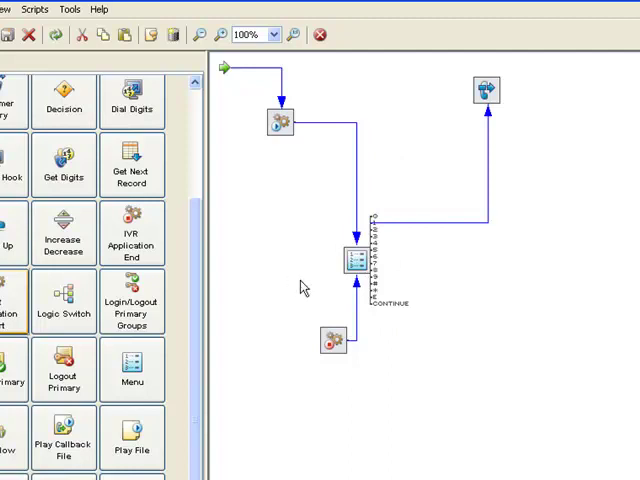
{"action": "mouse_move", "coordinate": [470, 264]}
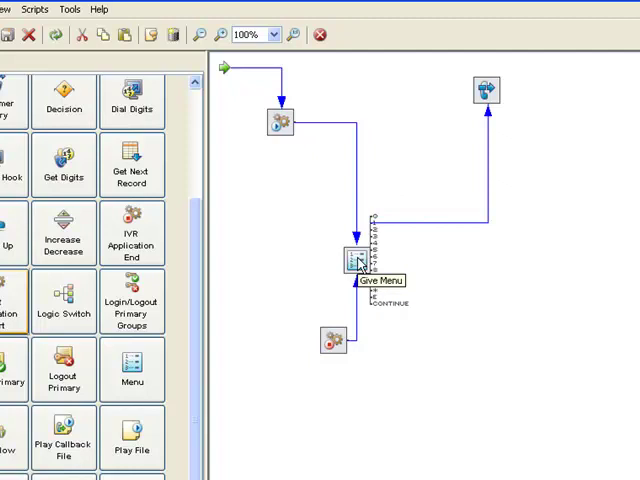
{"action": "left_click", "coordinate": [350, 258]}
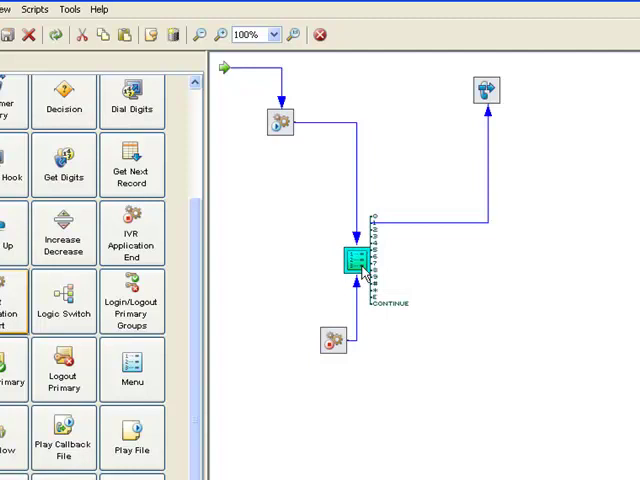
{"action": "mouse_move", "coordinate": [352, 258]}
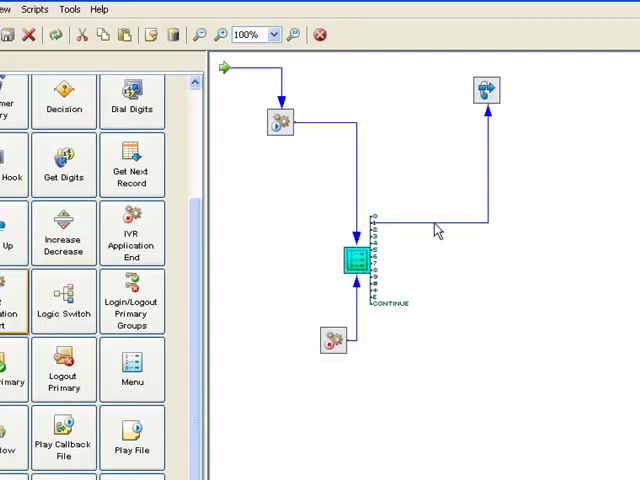
{"action": "mouse_move", "coordinate": [324, 136]}
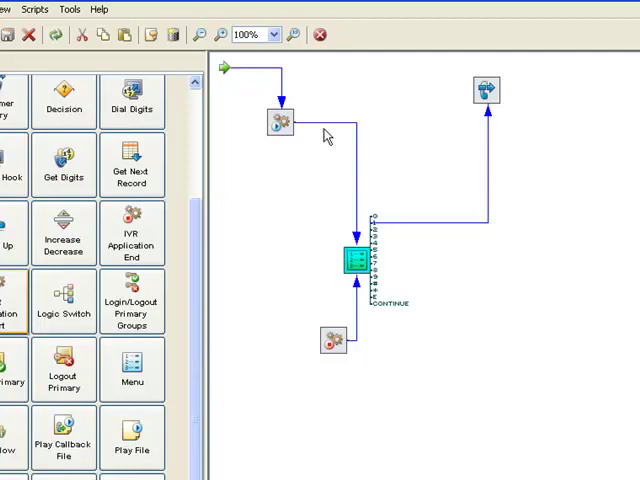
{"action": "mouse_move", "coordinate": [348, 332]}
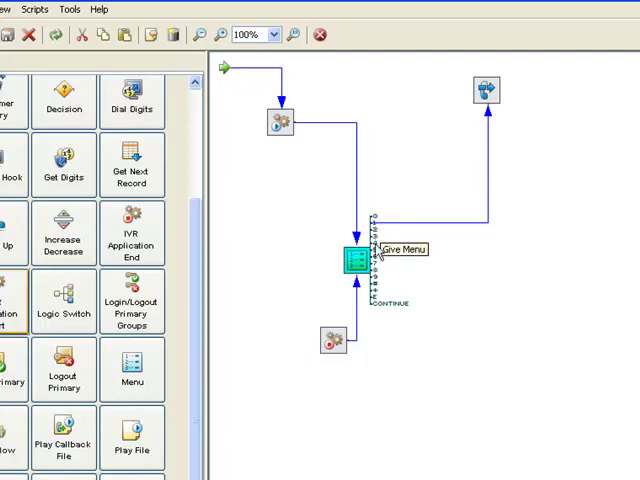
{"action": "mouse_move", "coordinate": [378, 258]}
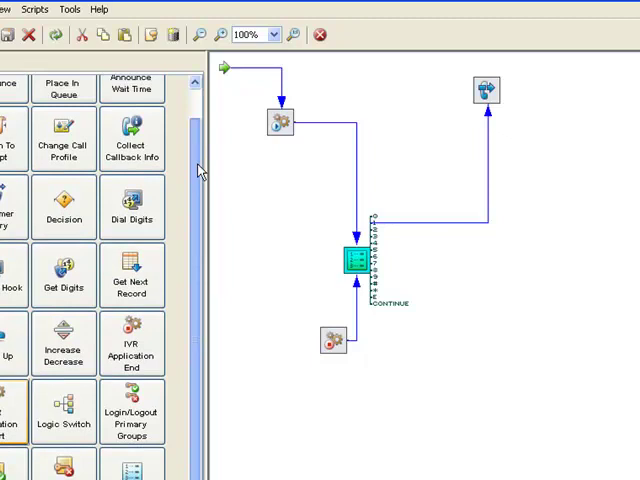
{"action": "scroll", "scroll_direction": "down", "scroll_amount": 3}
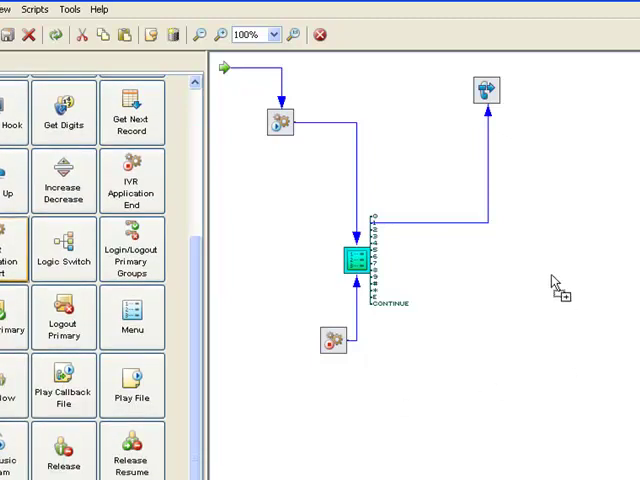
Connect a new Transfer step to a Give Menu output and view its properties
{"action": "left_click_drag", "start_coordinate": [488, 90], "coordinate": [548, 264]}
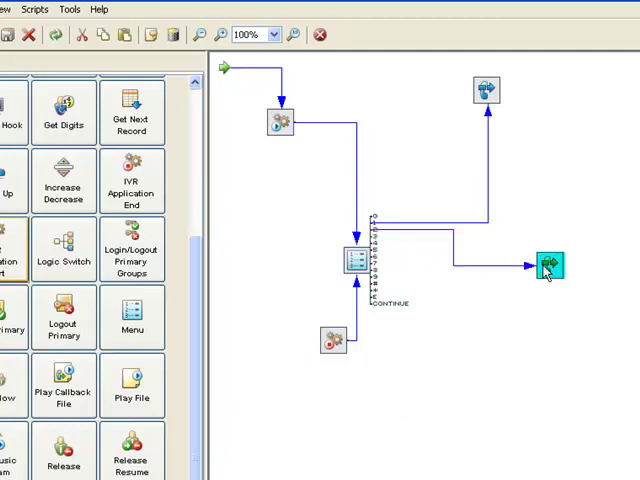
{"action": "double_click", "coordinate": [548, 268]}
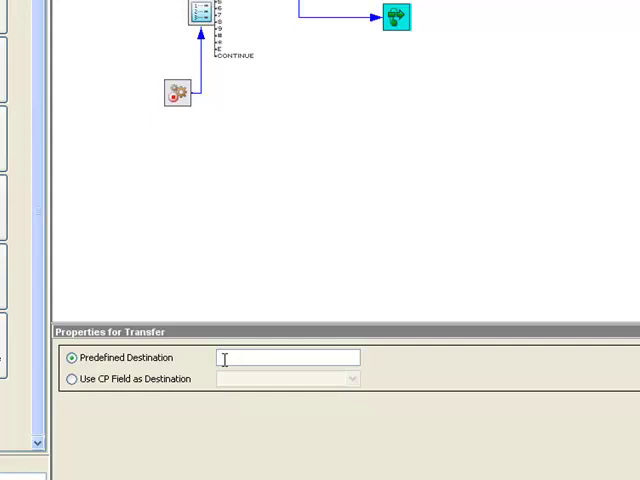
{"action": "mouse_move", "coordinate": [300, 222]}
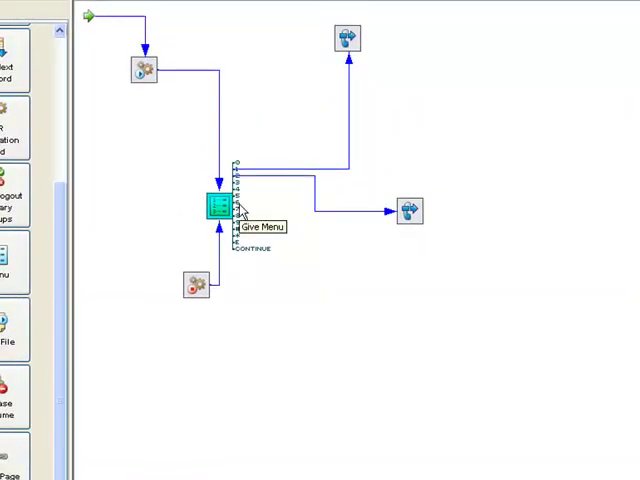
{"action": "mouse_move", "coordinate": [228, 222]}
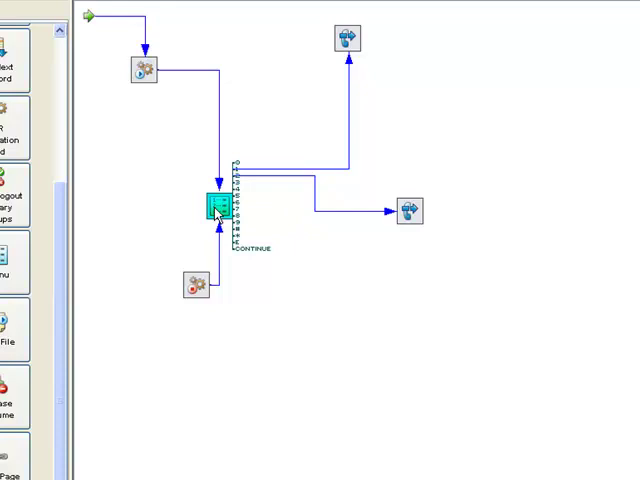
{"action": "left_click", "coordinate": [408, 212]}
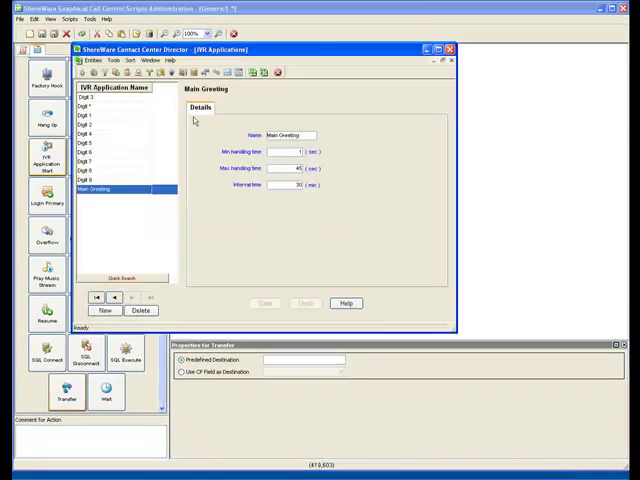
Show the System entity's Call Profile fields via the Entities menu
{"action": "left_click", "coordinate": [84, 64]}
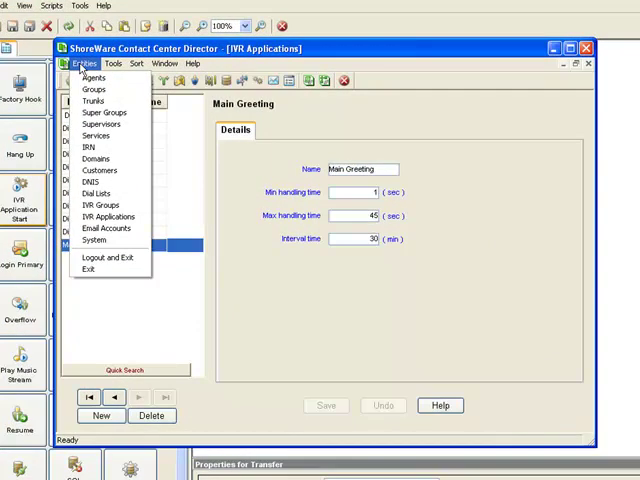
{"action": "left_click", "coordinate": [192, 64]}
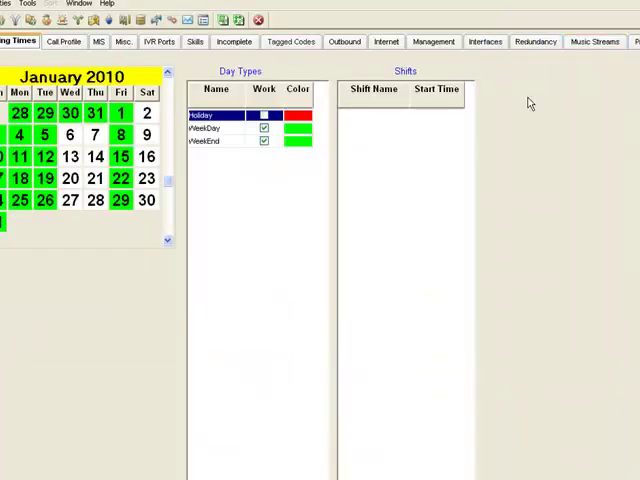
{"action": "left_click", "coordinate": [64, 40]}
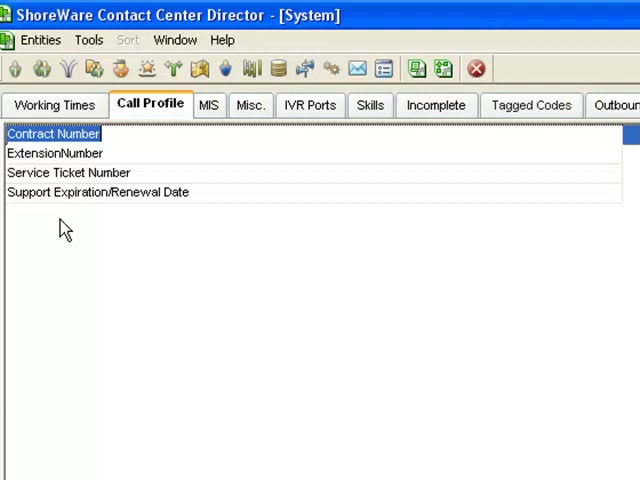
{"action": "mouse_move", "coordinate": [82, 244]}
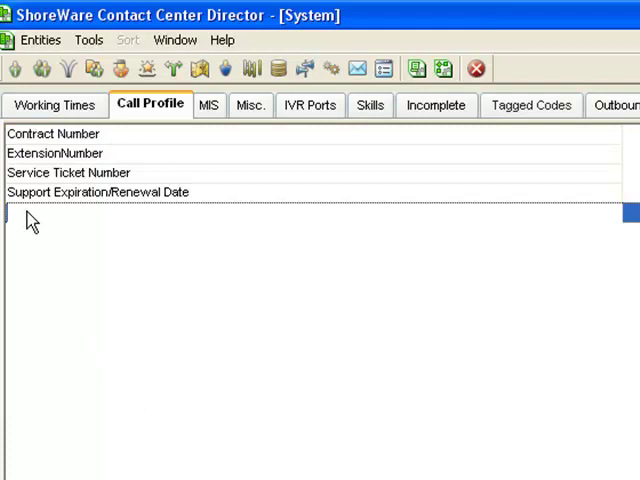
Add call profile fields GroupMedical and FourDigitExtensionNumber and commit them
{"action": "type", "text": "Grou"}
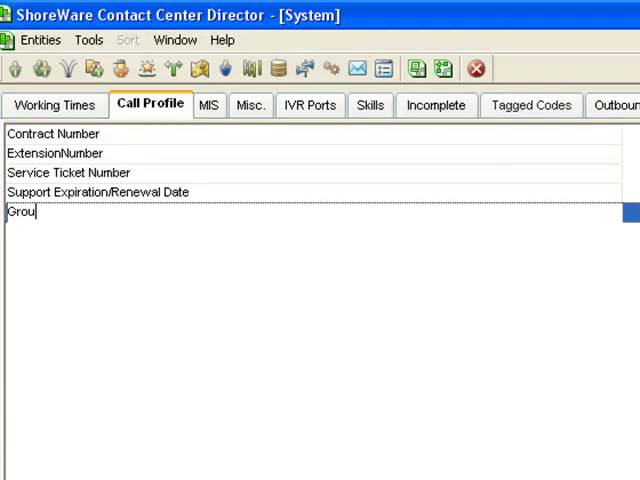
{"action": "type", "text": "pMedical"}
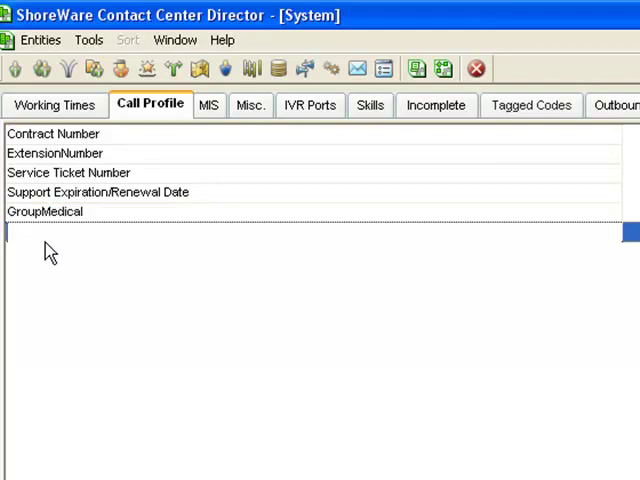
{"action": "type", "text": "FourDi"}
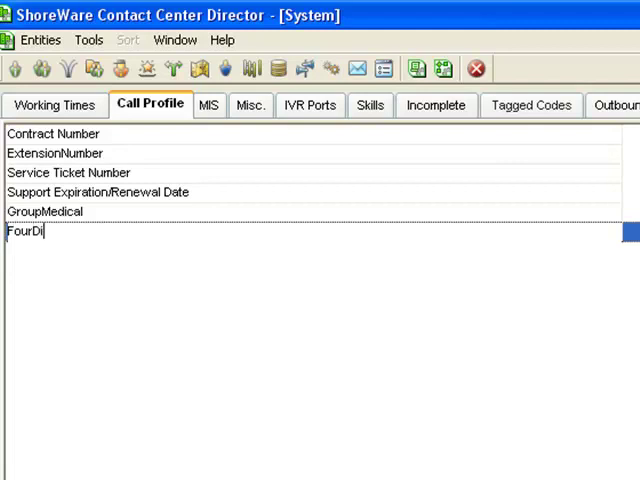
{"action": "type", "text": "git"}
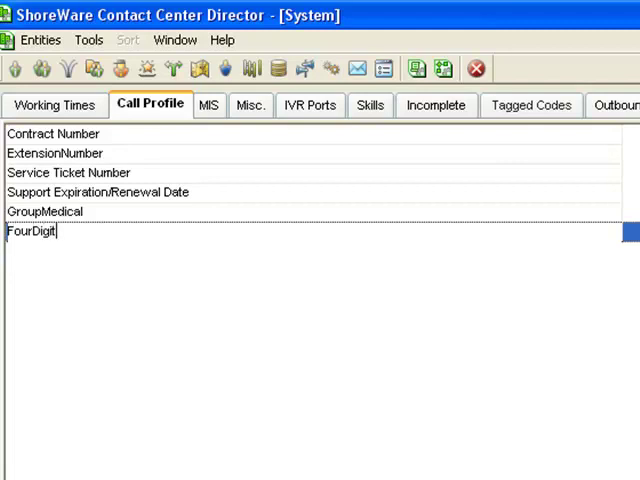
{"action": "type", "text": "Extension"}
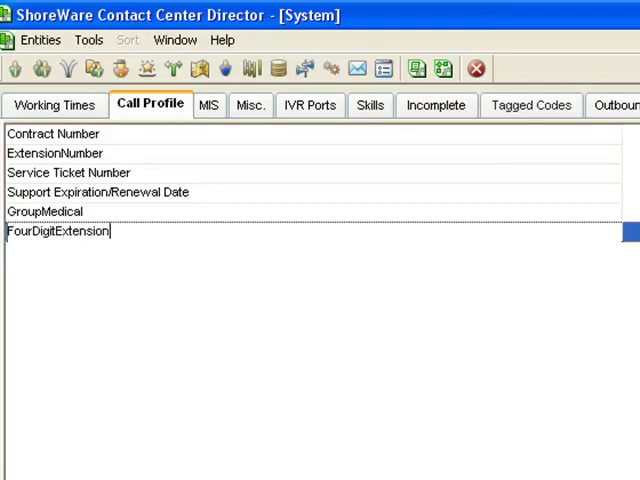
{"action": "type", "text": "Number"}
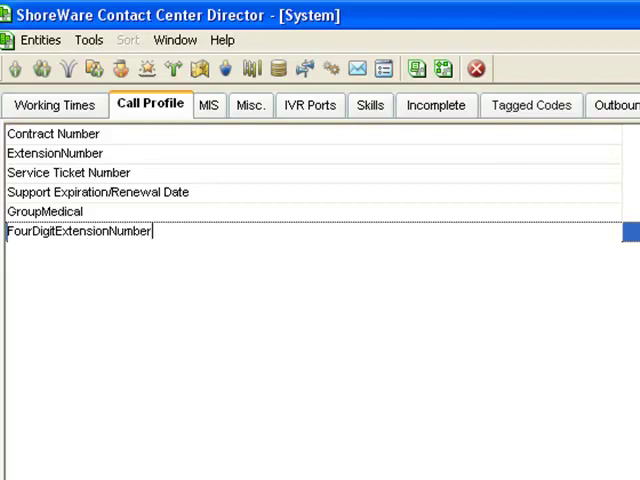
{"action": "left_click", "coordinate": [78, 232]}
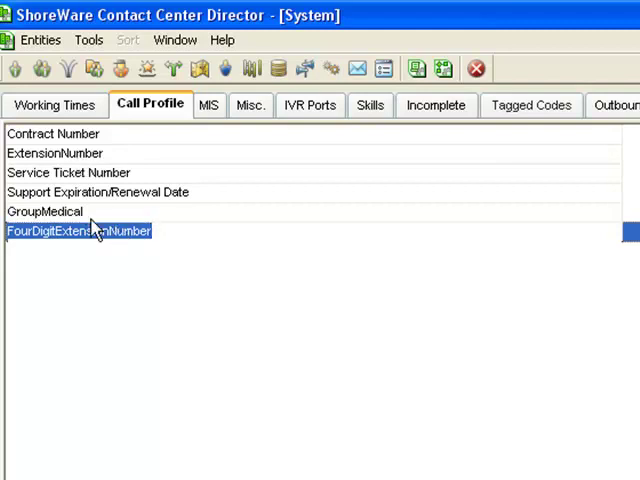
{"action": "left_click", "coordinate": [56, 152]}
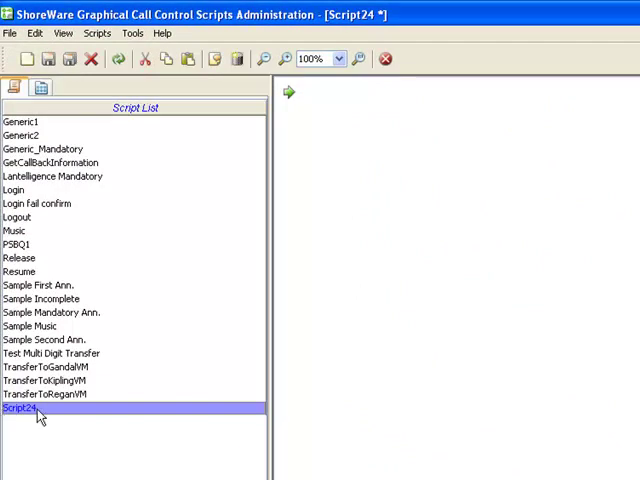
Rename the new Script24 script to 'transfer1'
{"action": "double_click", "coordinate": [24, 408]}
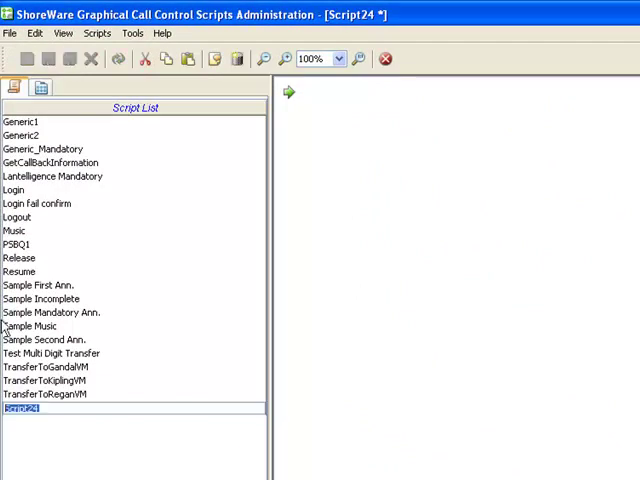
{"action": "type", "text": "transfer1"}
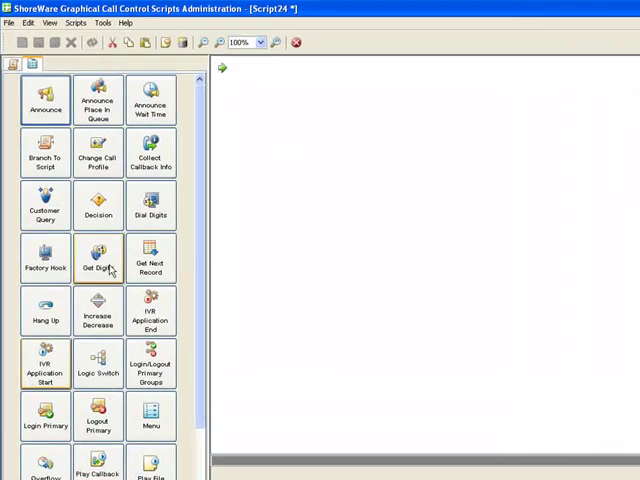
Place a Get Digits step after Start with a prompt file, fixed 4 digits into ExtensionNumber
{"action": "left_click_drag", "start_coordinate": [98, 258], "coordinate": [328, 186]}
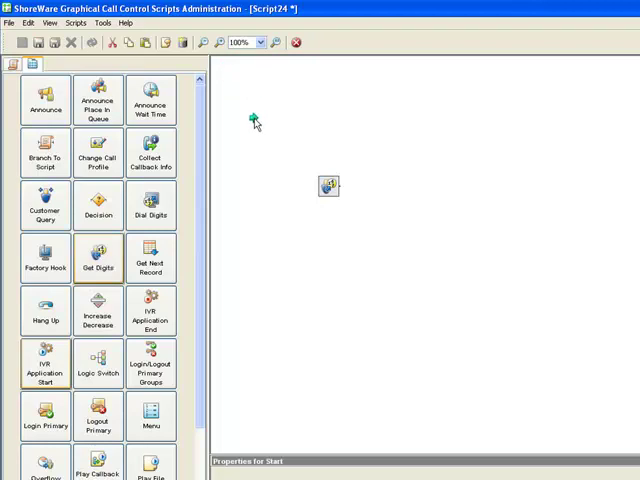
{"action": "left_click_drag", "start_coordinate": [256, 118], "coordinate": [328, 188]}
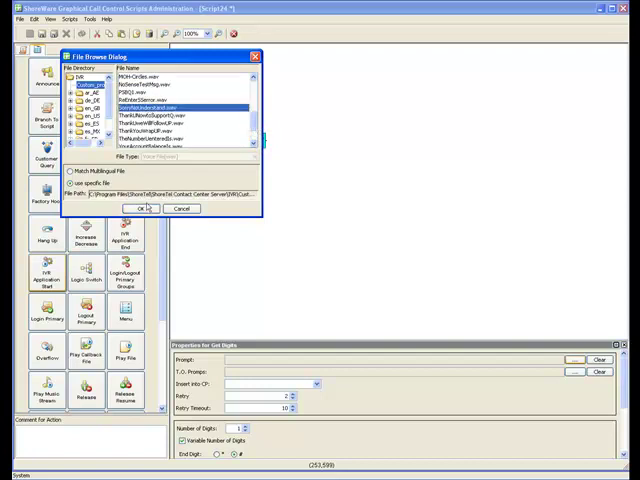
{"action": "left_click", "coordinate": [140, 208]}
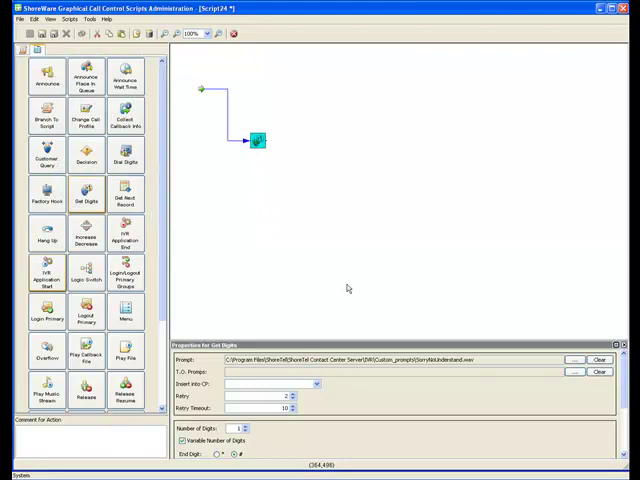
{"action": "mouse_move", "coordinate": [256, 140]}
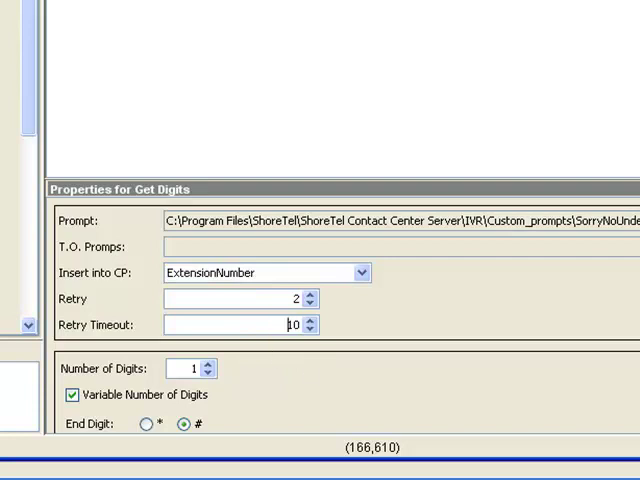
{"action": "scroll", "scroll_direction": "down", "scroll_amount": 3}
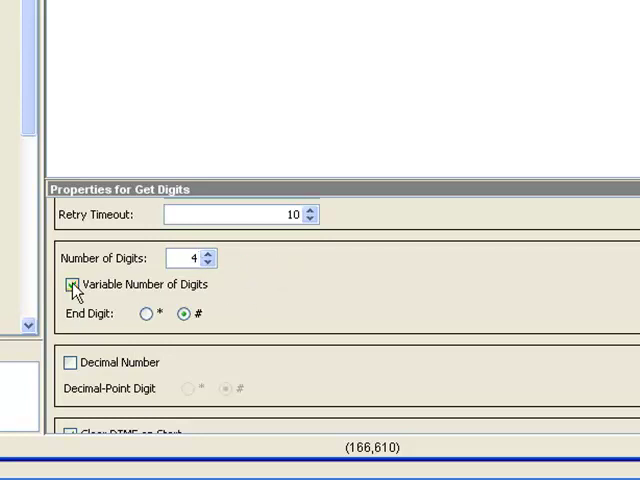
{"action": "left_click", "coordinate": [72, 284]}
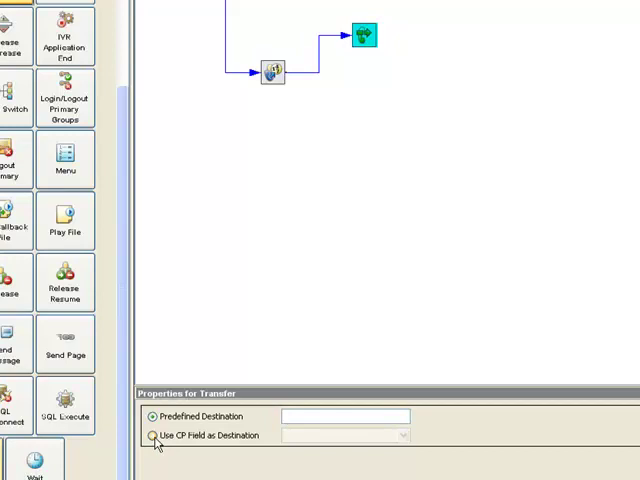
Set the Transfer destination to the ExtensionNumber call profile field
{"action": "left_click", "coordinate": [152, 436]}
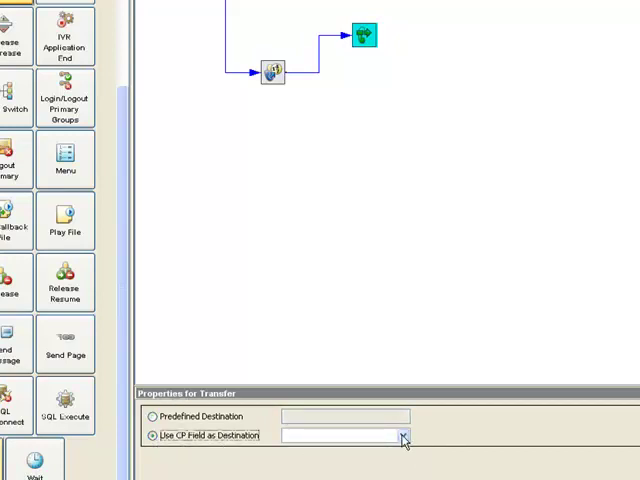
{"action": "left_click", "coordinate": [402, 436]}
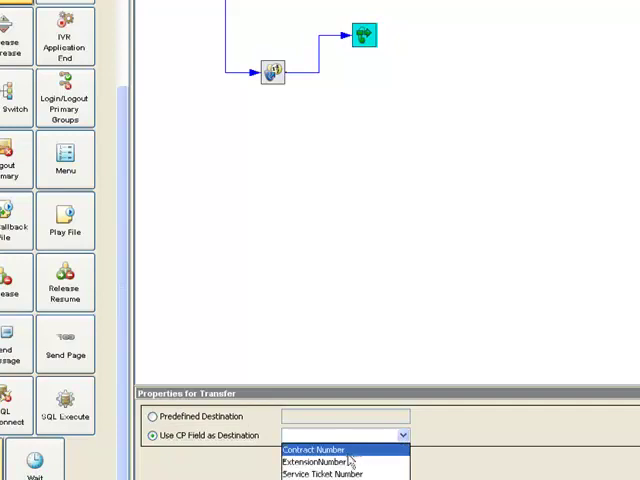
{"action": "left_click", "coordinate": [312, 462]}
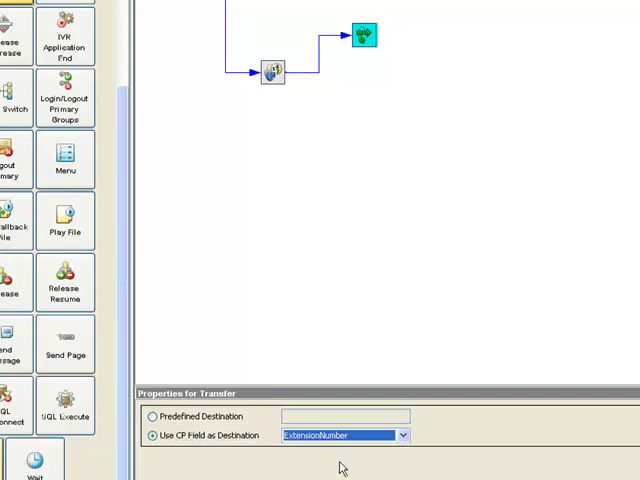